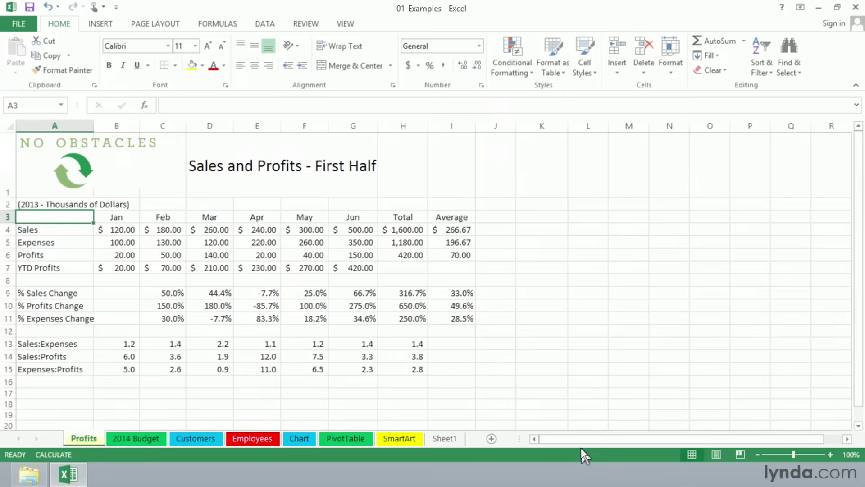
{"action": "mouse_move", "coordinate": [376, 310]}
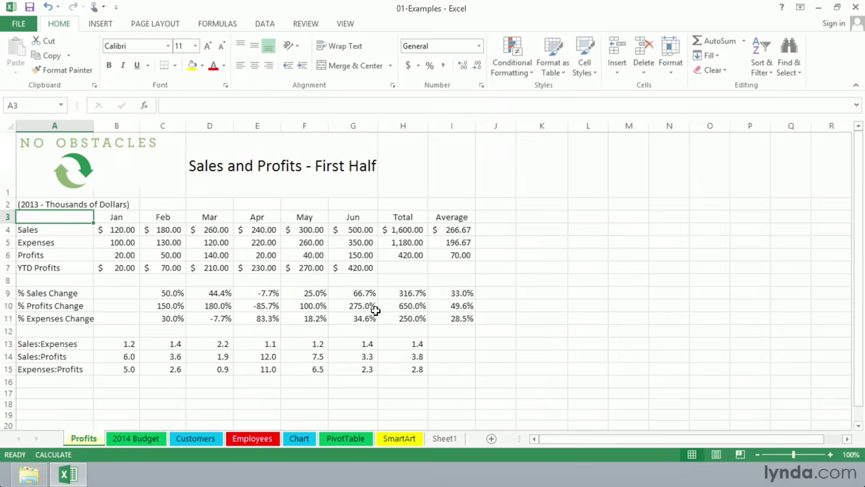
{"action": "mouse_move", "coordinate": [318, 330]}
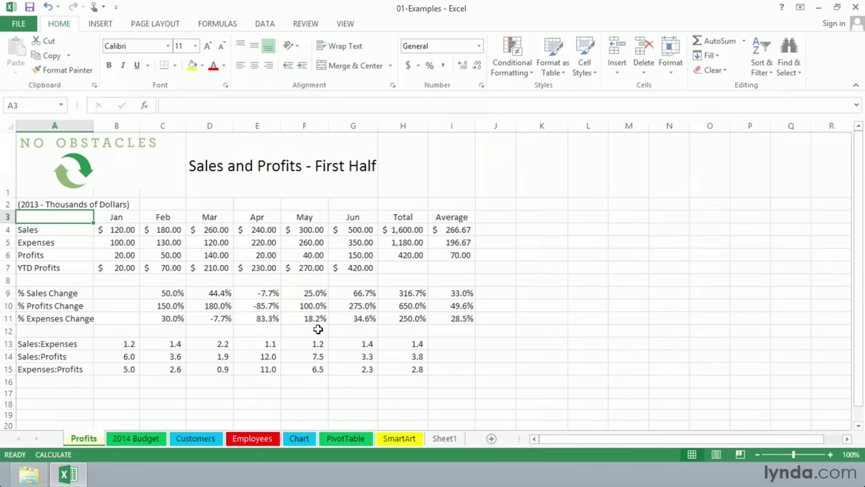
{"action": "mouse_move", "coordinate": [145, 451]}
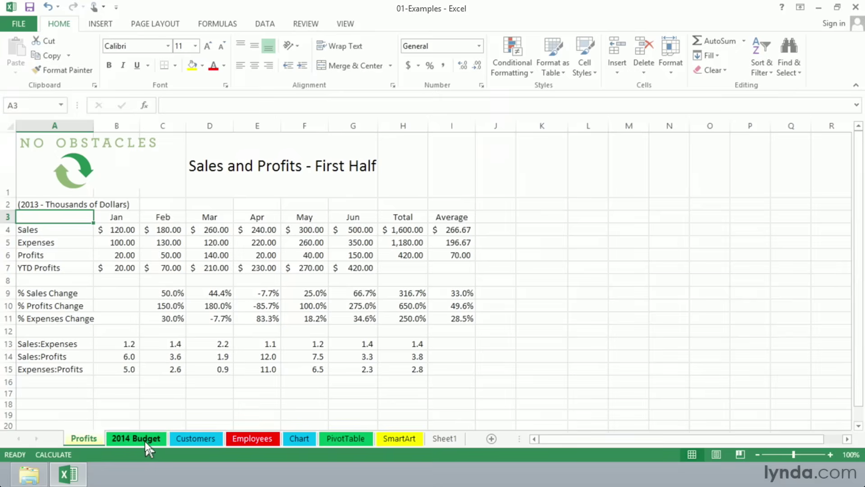
Review the 2014 Budget Projections sheet down through its expense rows
{"action": "left_click", "coordinate": [135, 438]}
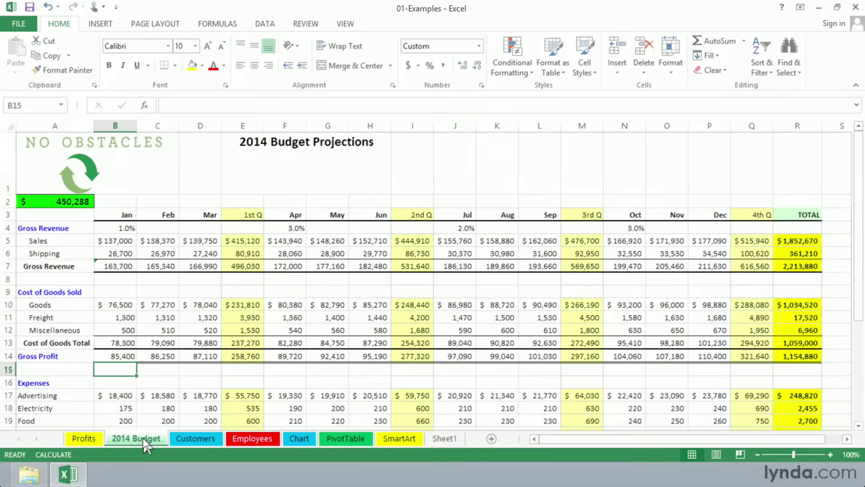
{"action": "scroll", "scroll_direction": "down", "scroll_amount": 3}
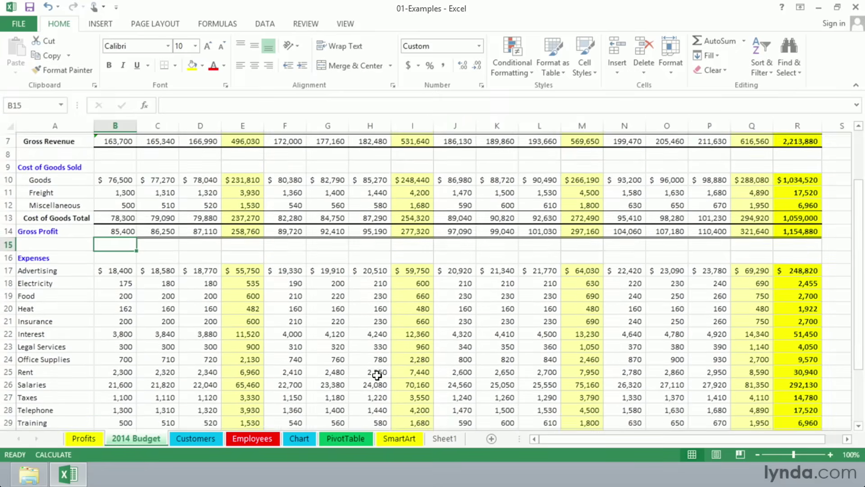
{"action": "scroll", "scroll_direction": "down", "scroll_amount": 3}
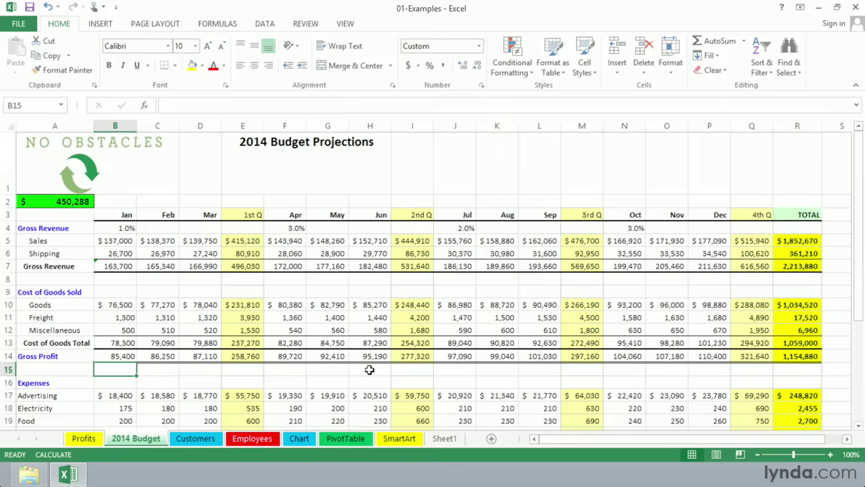
{"action": "mouse_move", "coordinate": [286, 393]}
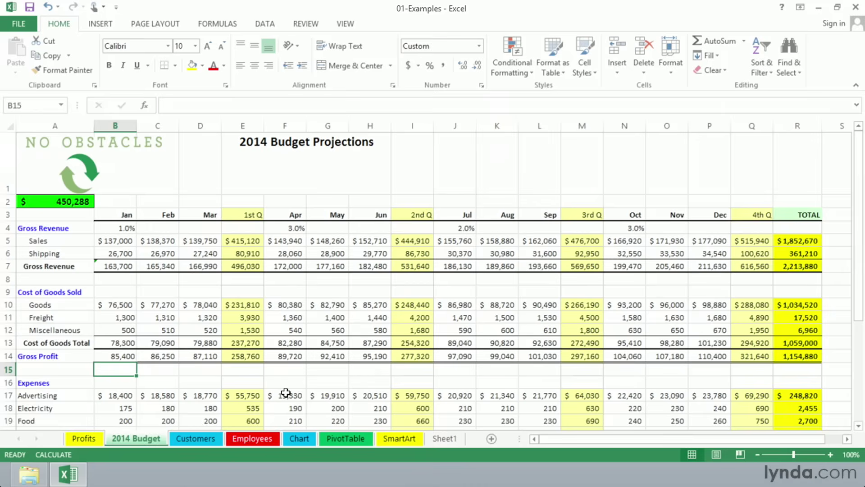
{"action": "mouse_move", "coordinate": [278, 395]}
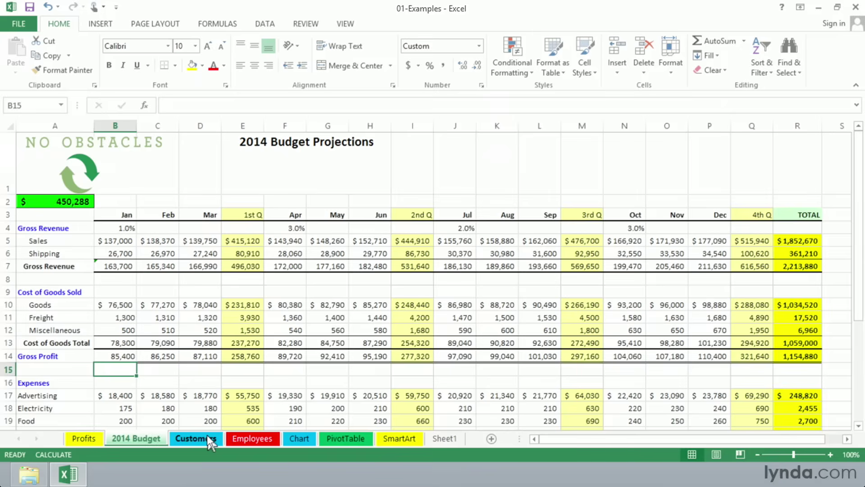
View the Customers database sheet, then the Employees sheet's salary table
{"action": "left_click", "coordinate": [195, 438]}
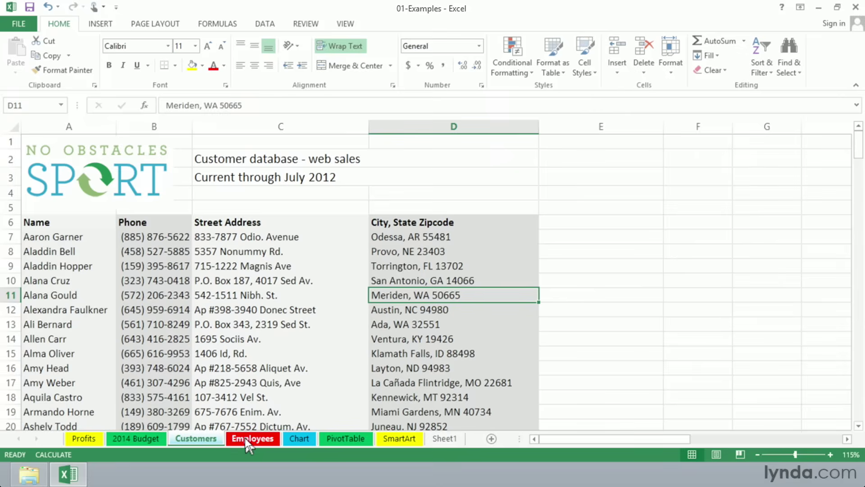
{"action": "left_click", "coordinate": [252, 438]}
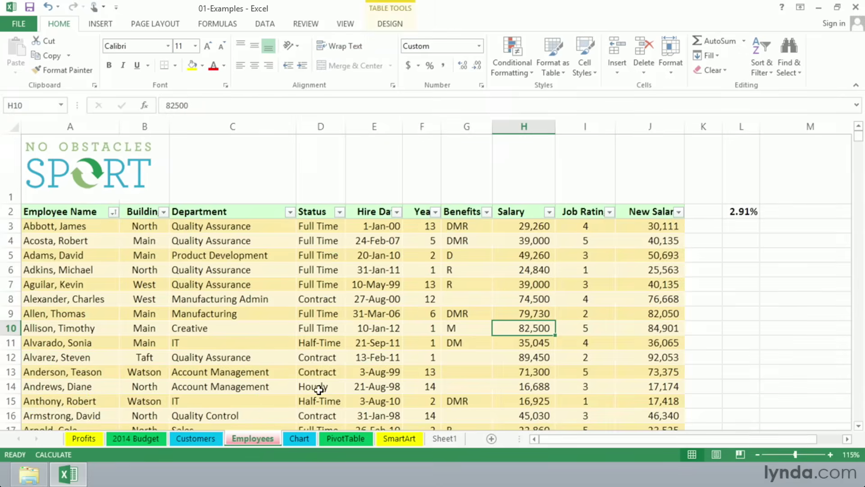
{"action": "mouse_move", "coordinate": [329, 387]}
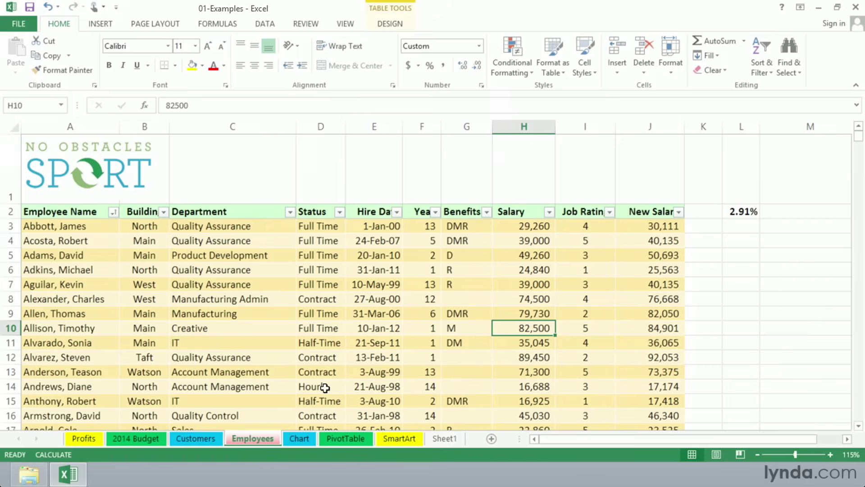
{"action": "mouse_move", "coordinate": [309, 343]}
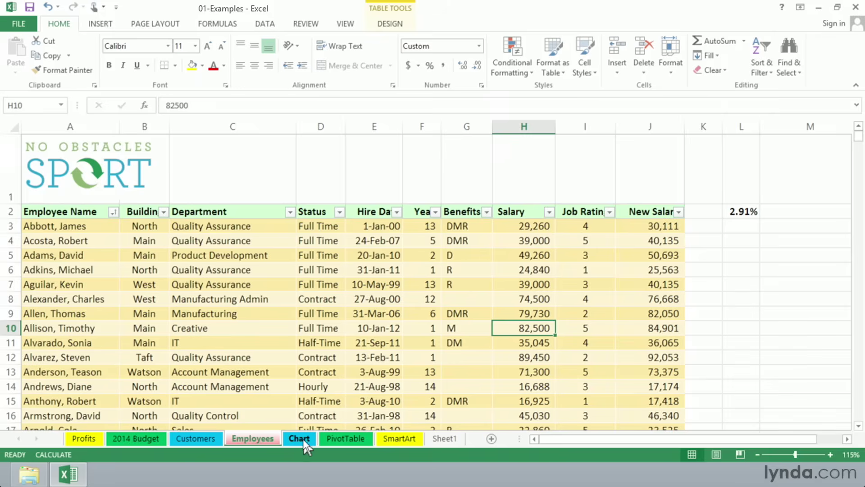
Display the Chart sheet with regional furniture sales and its column chart
{"action": "left_click", "coordinate": [299, 439]}
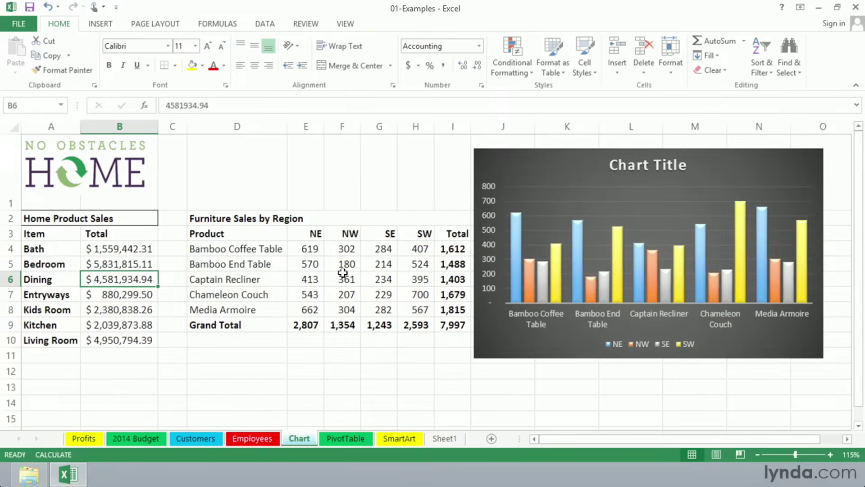
{"action": "mouse_move", "coordinate": [530, 323]}
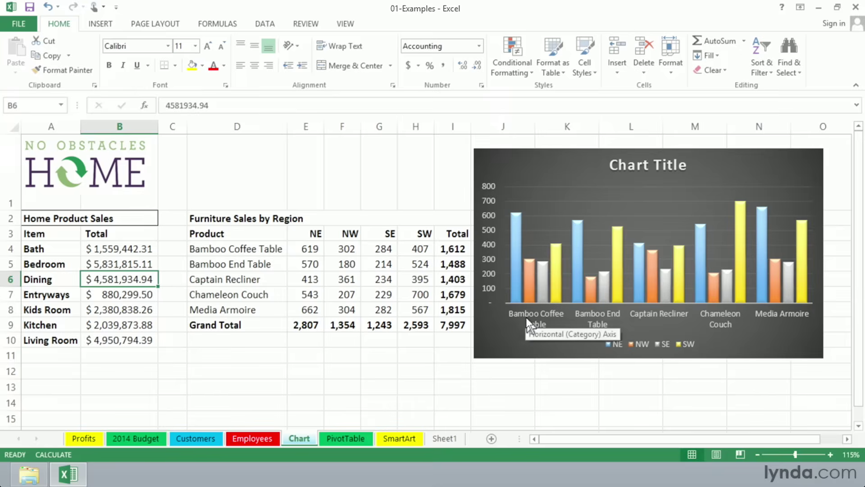
{"action": "mouse_move", "coordinate": [521, 322]}
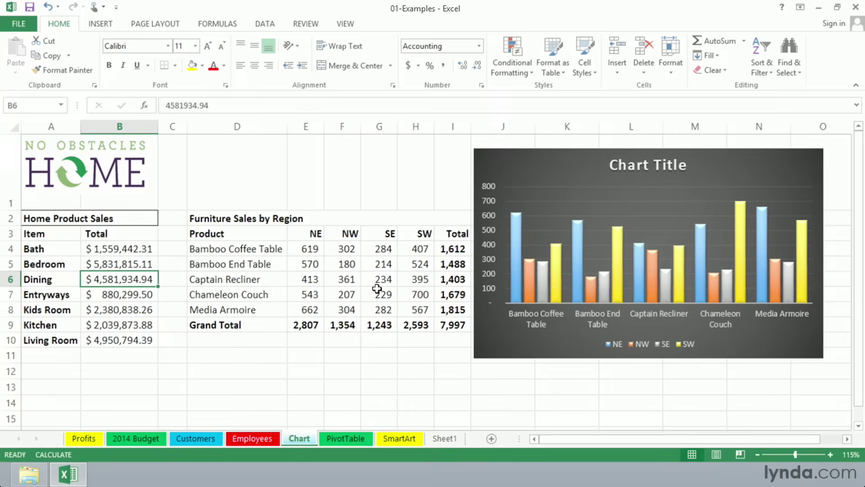
{"action": "mouse_move", "coordinate": [378, 404]}
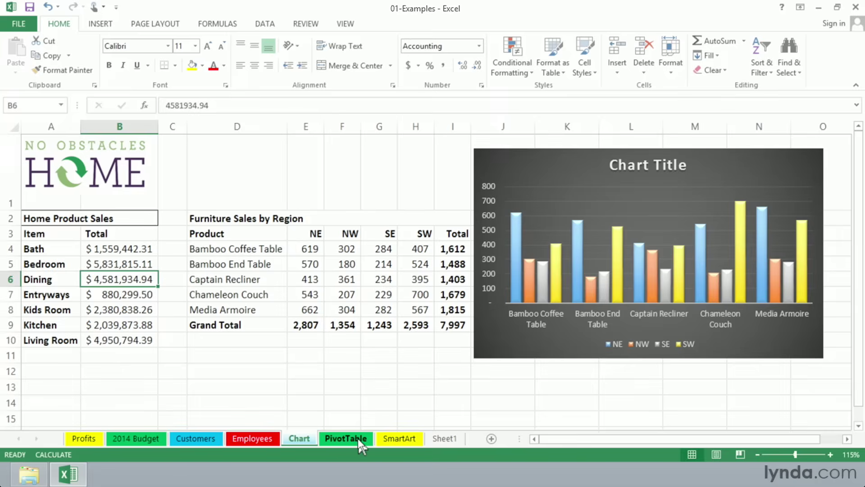
Display the PivotTable sheet with 2011–2012 sales records and total cost by customer
{"action": "left_click", "coordinate": [346, 438]}
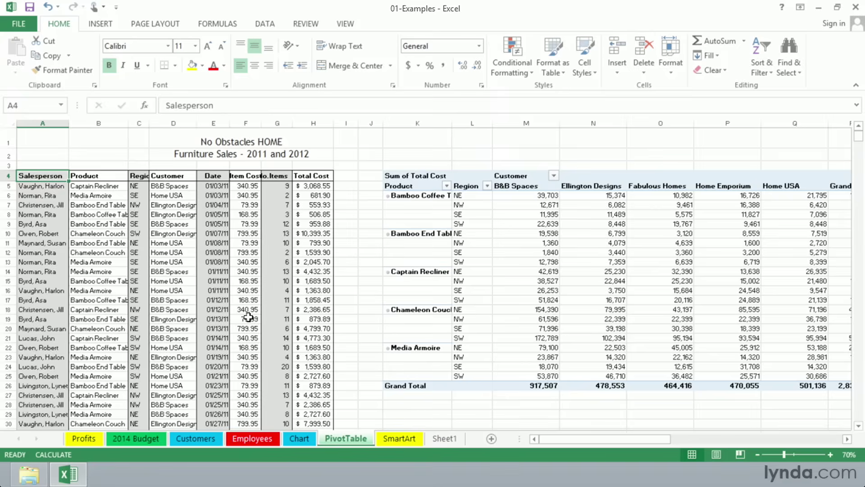
{"action": "mouse_move", "coordinate": [247, 335]}
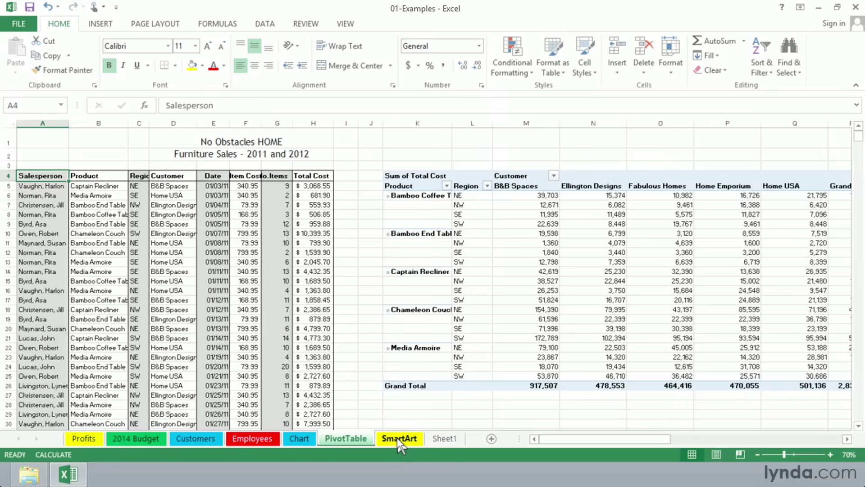
Display the SmartArt sheet with the 2013 monthly sales report and CEO organization chart
{"action": "left_click", "coordinate": [399, 438]}
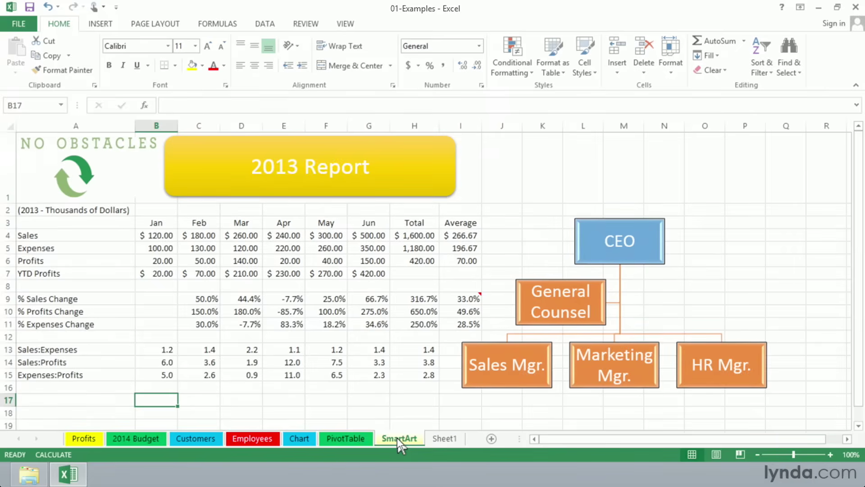
{"action": "mouse_move", "coordinate": [396, 365]}
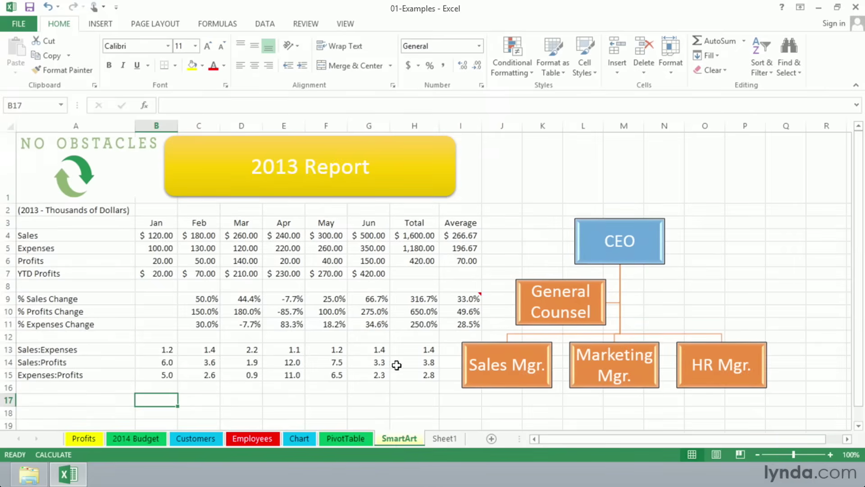
{"action": "mouse_move", "coordinate": [381, 223]}
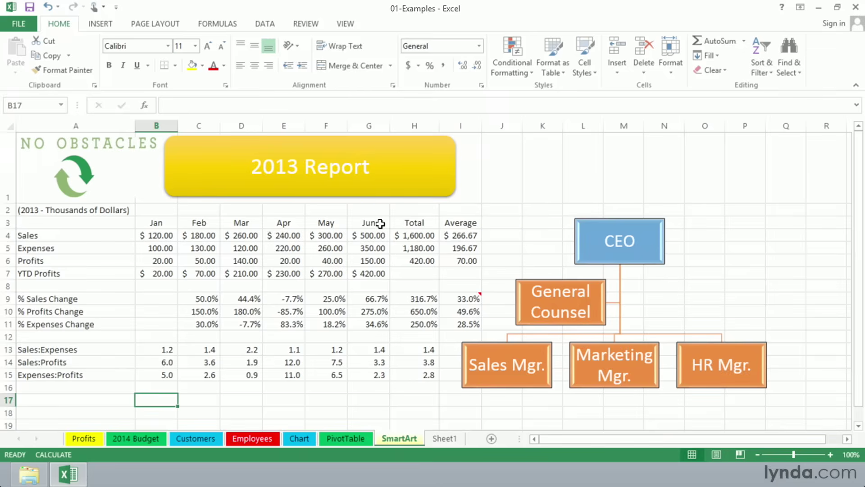